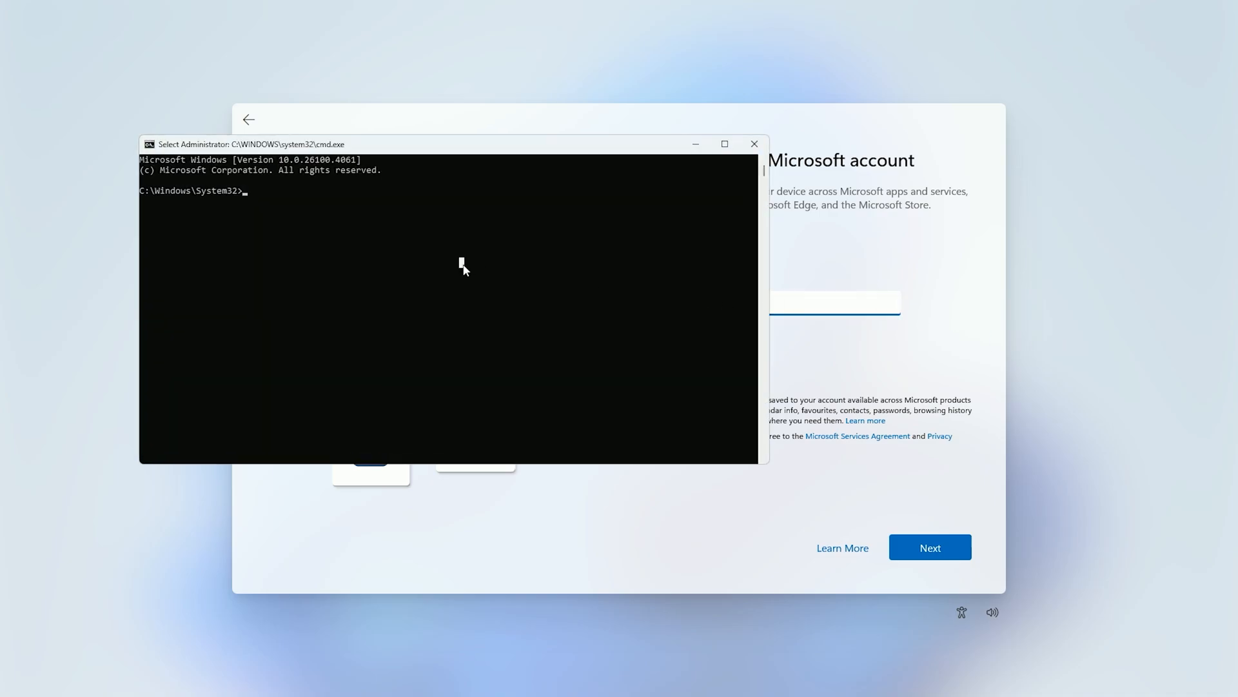
- Begin typing the start ms-cxh:localonly command at the Administrator prompt
text(start)
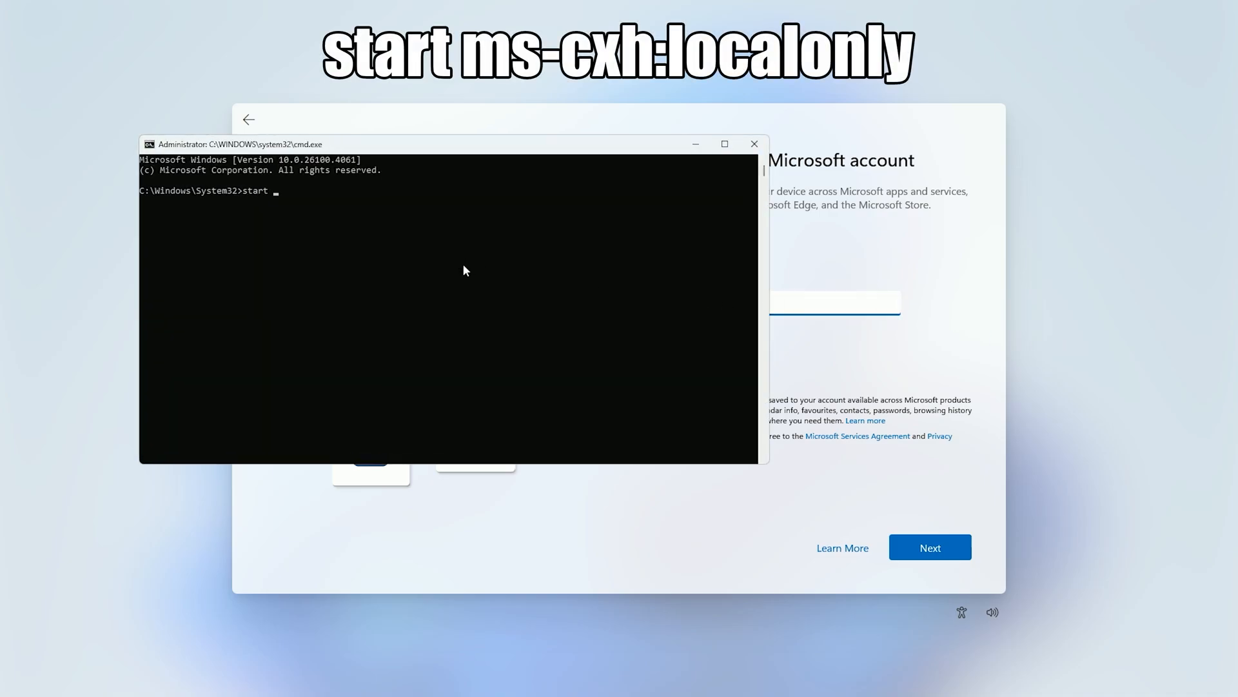
text(ms-xh:loc)
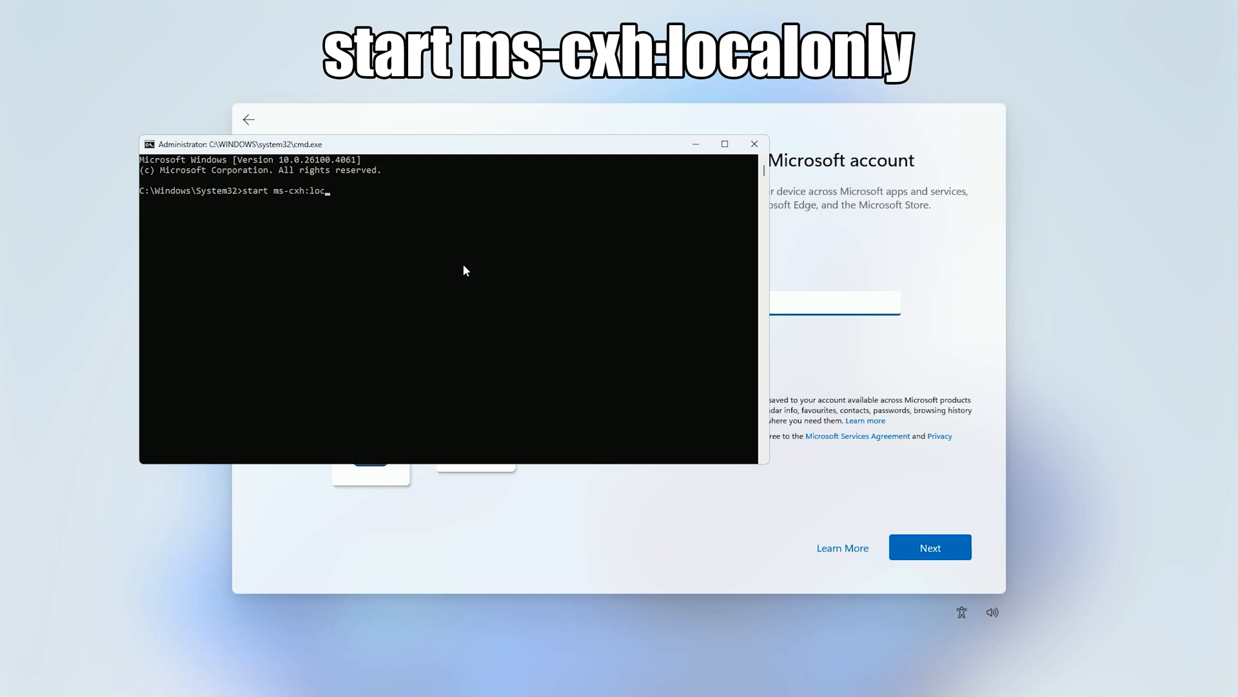
- Run start ms-cxh:localonly and enter PC as the username in 'Create a user for this PC'
text(alonly)
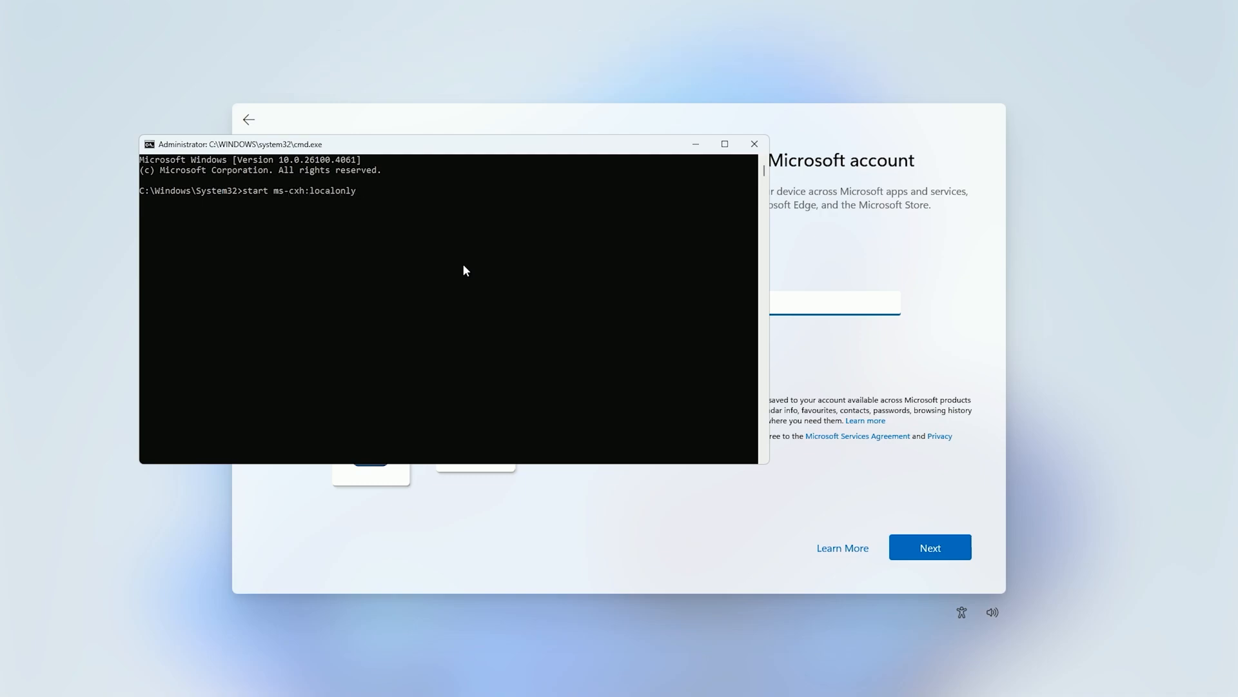
key(enter)
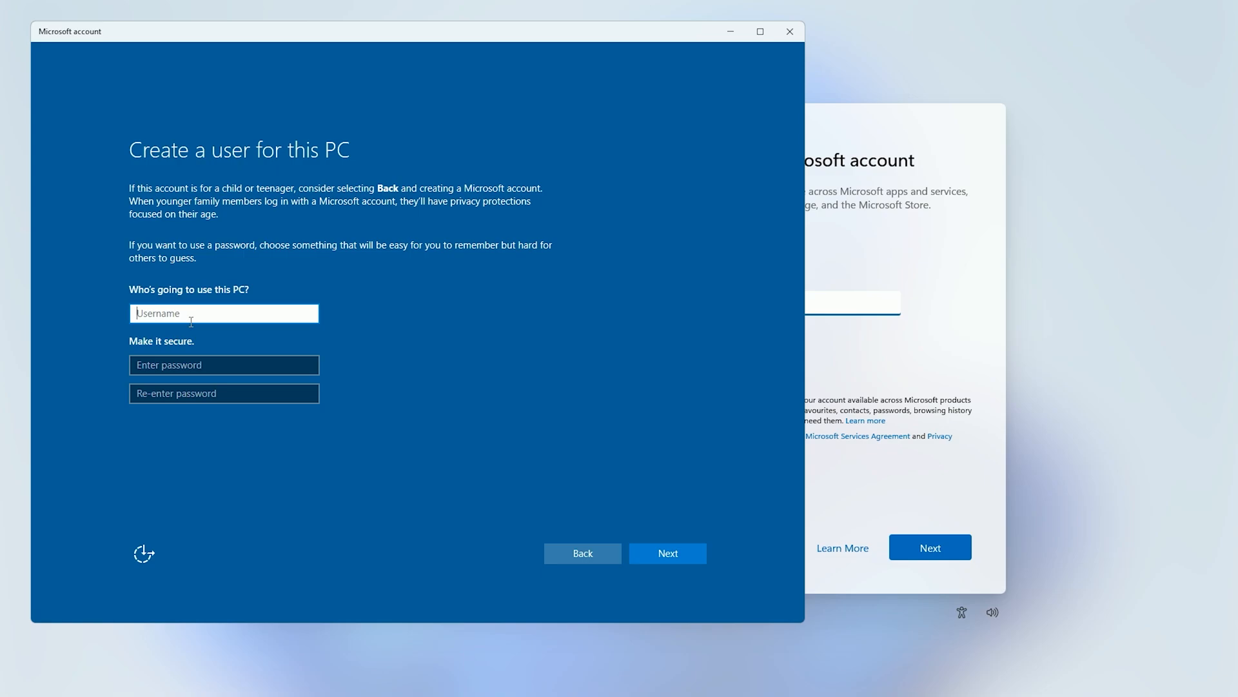
text(PC)
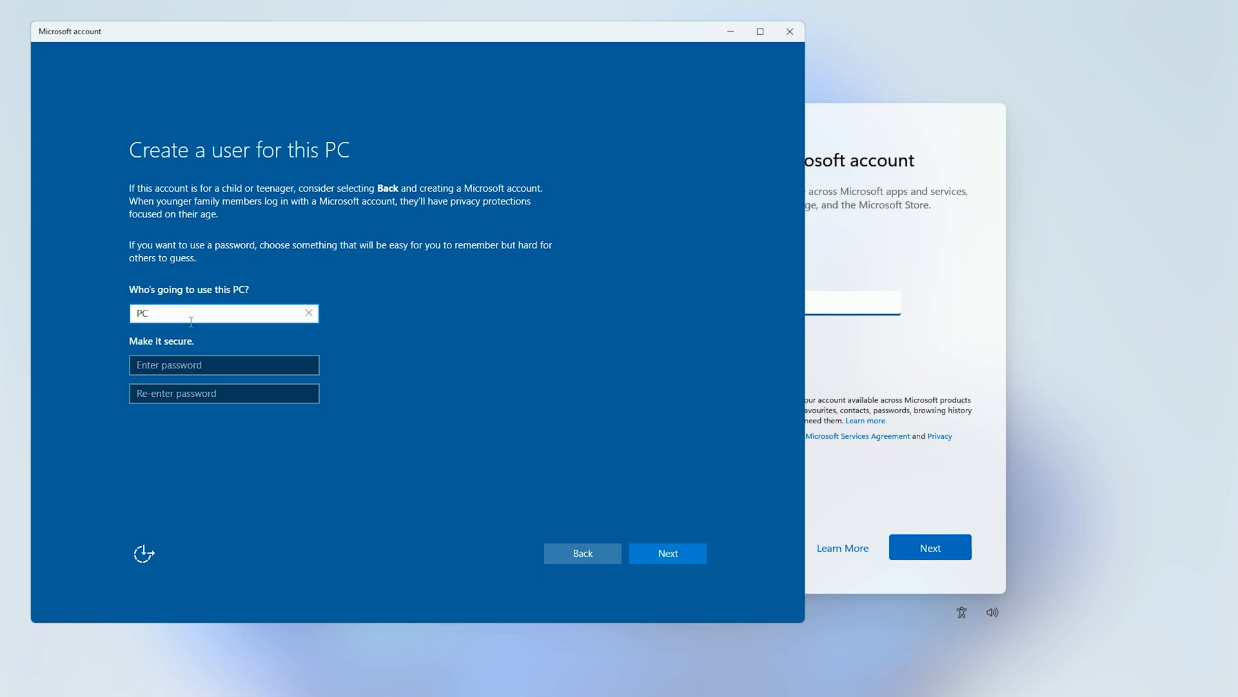
click(223, 364)
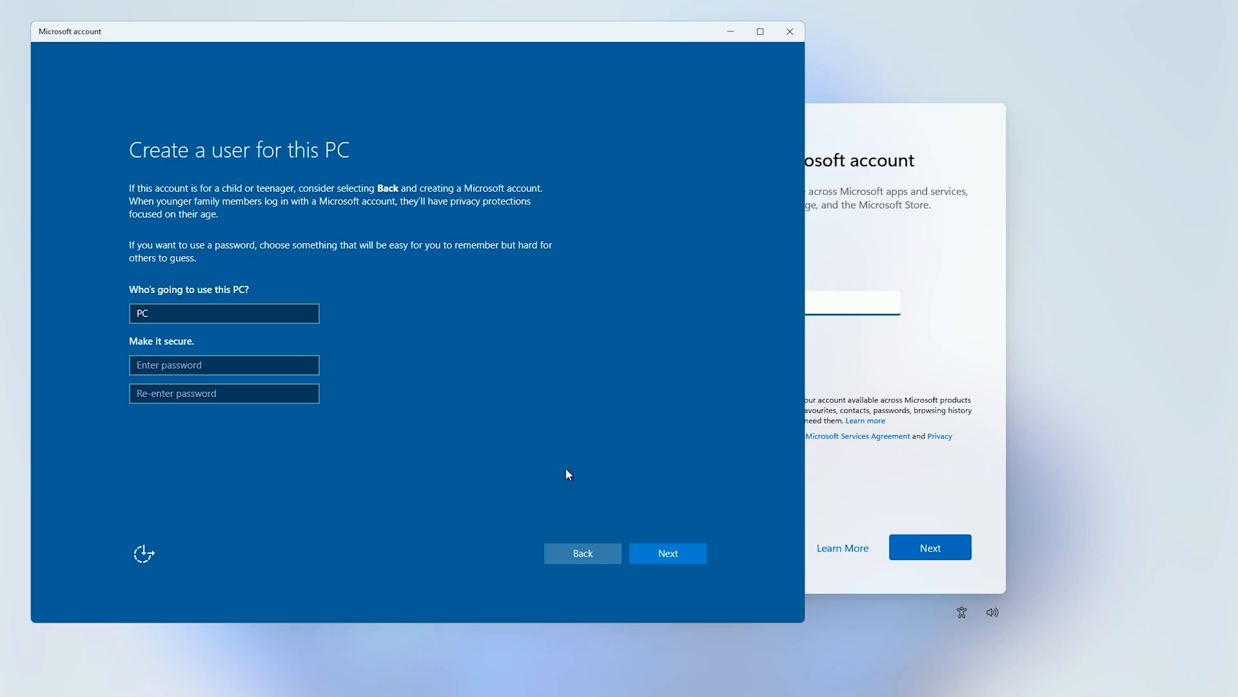
- Create the PC account with empty password fields and land on the Windows desktop
click(667, 554)
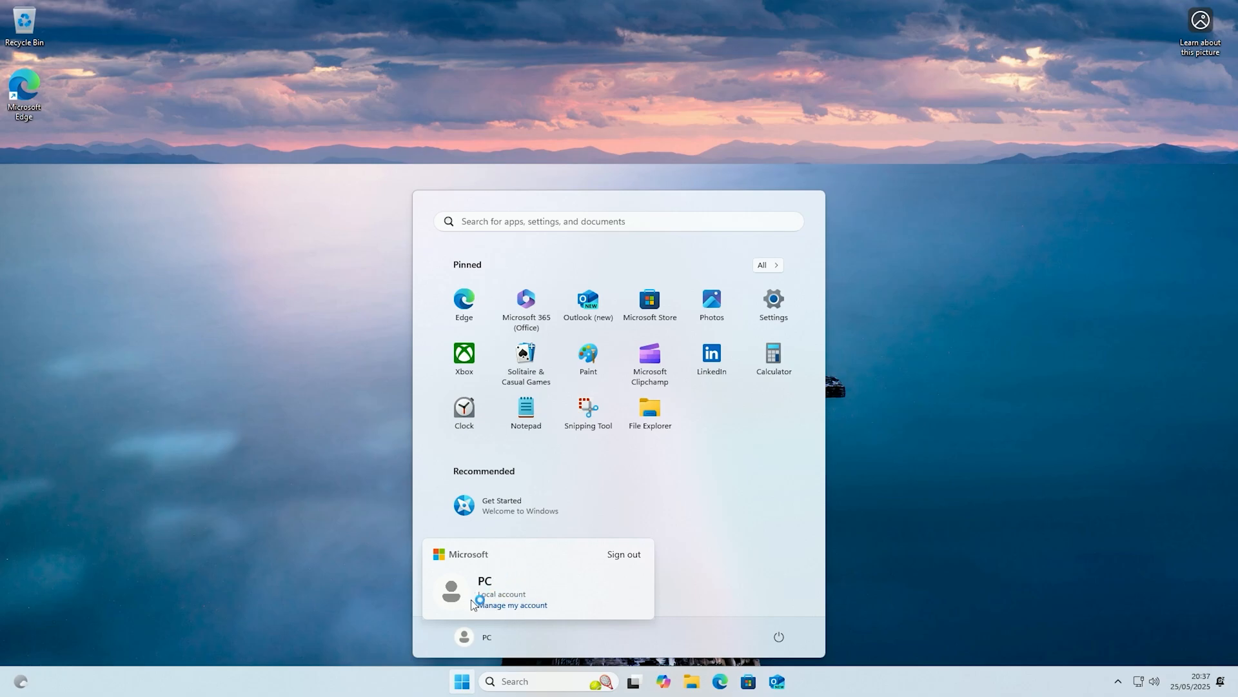
click(462, 681)
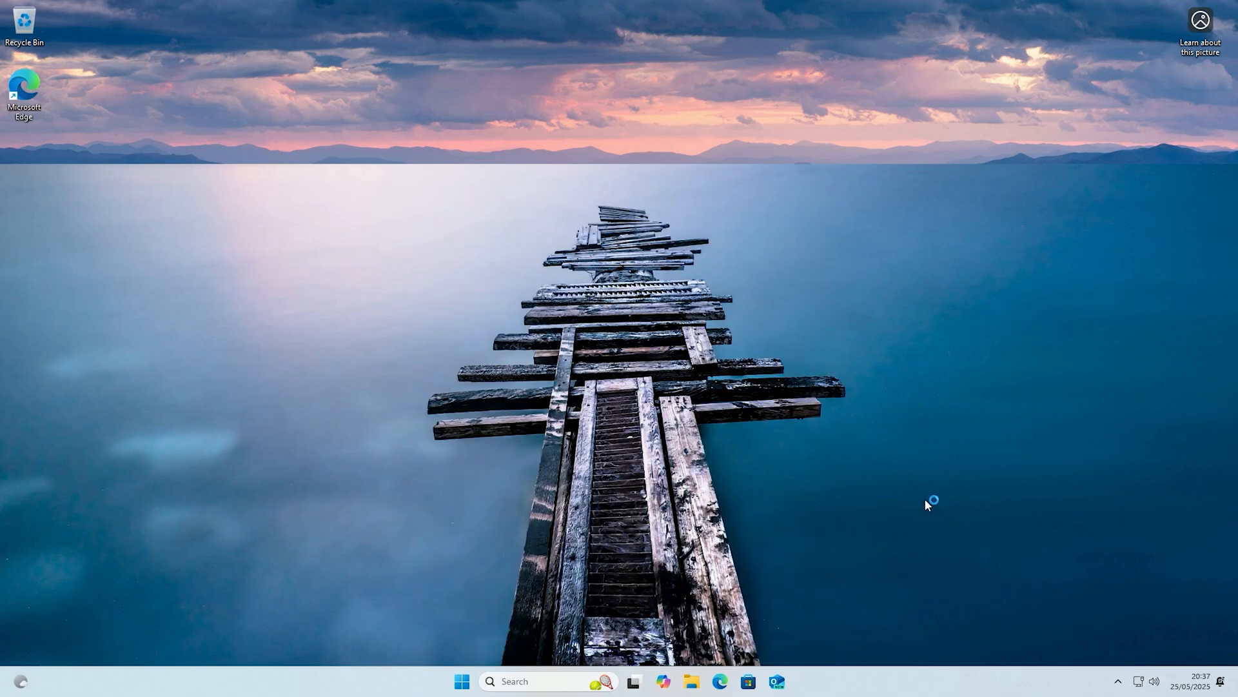
mouse_move(913, 500)
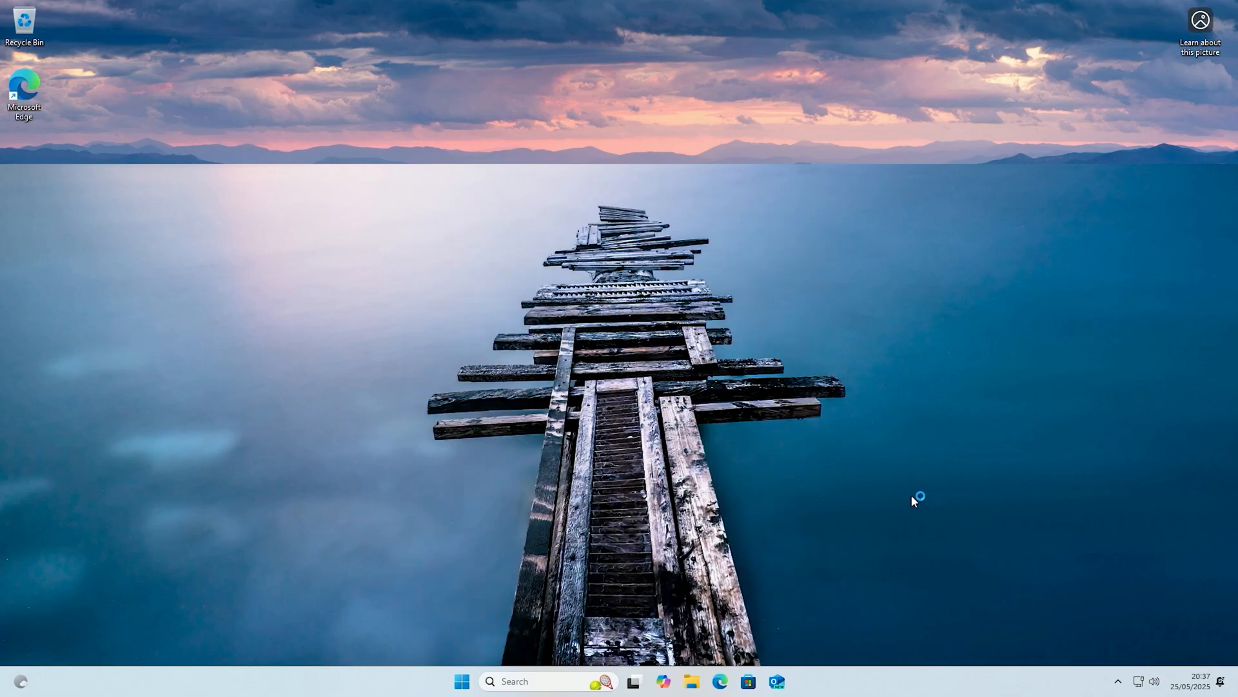